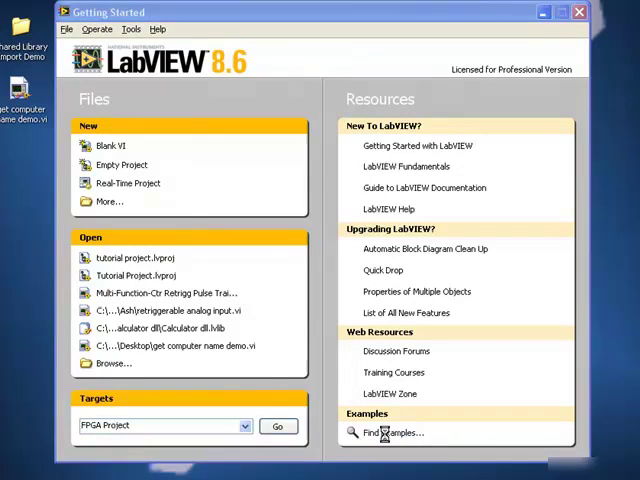
Open the NI Example Finder from the Getting Started window
{"action": "left_click", "coordinate": [391, 432]}
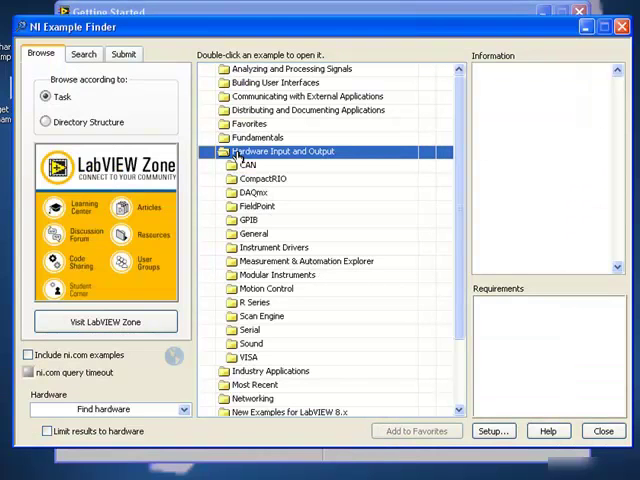
Expand DAQmx and select Multi-Function-Ctr Retrigg Pulse Train Generation for AI Sample Clock.vi
{"action": "double_click", "coordinate": [263, 178]}
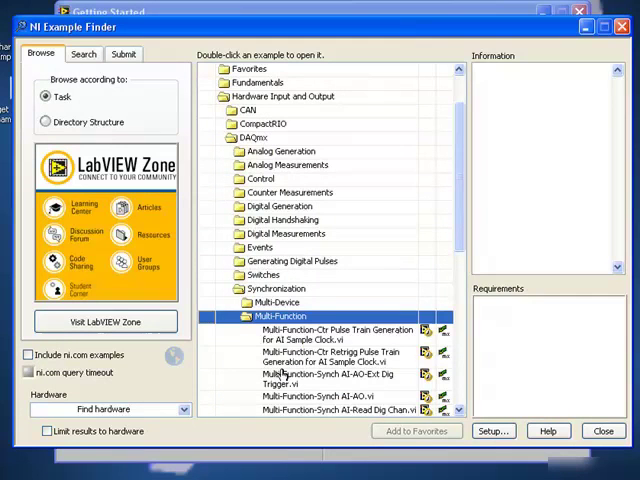
{"action": "left_click", "coordinate": [330, 358]}
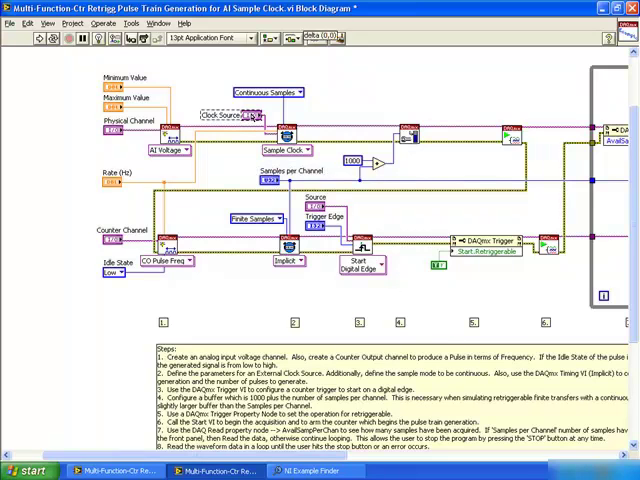
Enable Include Advanced Terminals in the Clock Source control's I/O Name Filtering
{"action": "right_click", "coordinate": [225, 115]}
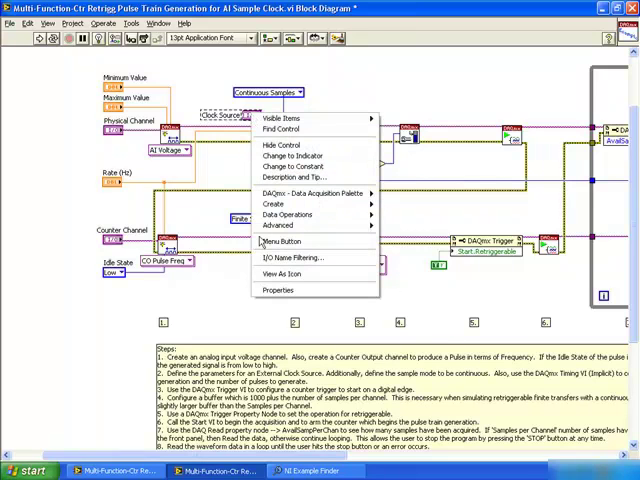
{"action": "left_click", "coordinate": [293, 258]}
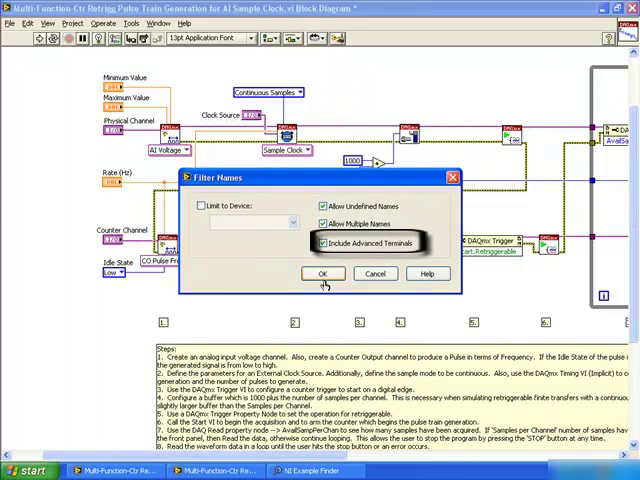
{"action": "left_click", "coordinate": [322, 273]}
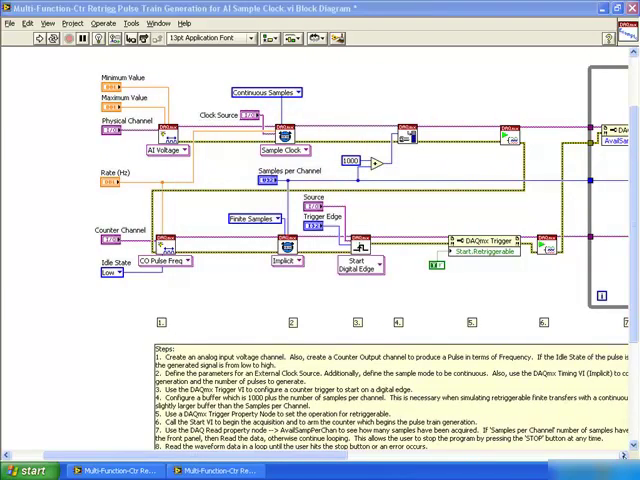
{"action": "left_click", "coordinate": [480, 245]}
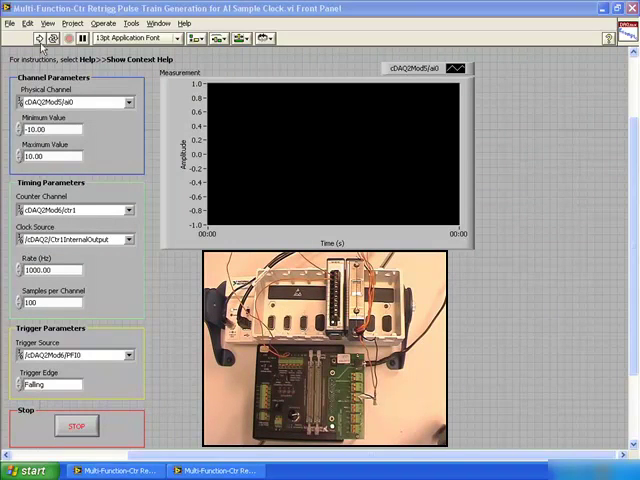
Start the retriggerable pulse train VI with the toolbar Run arrow
{"action": "left_click", "coordinate": [37, 38]}
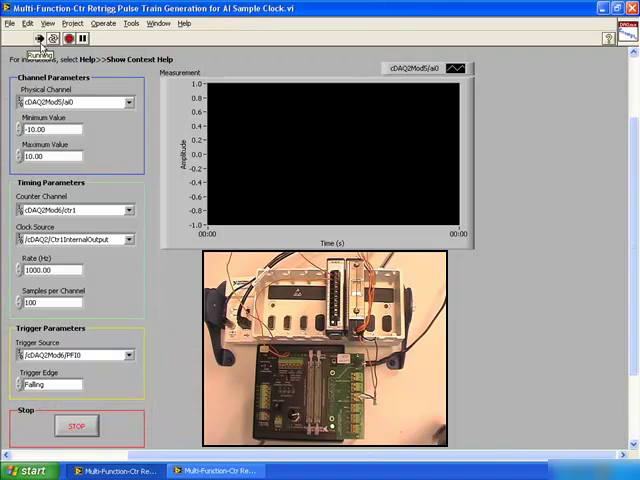